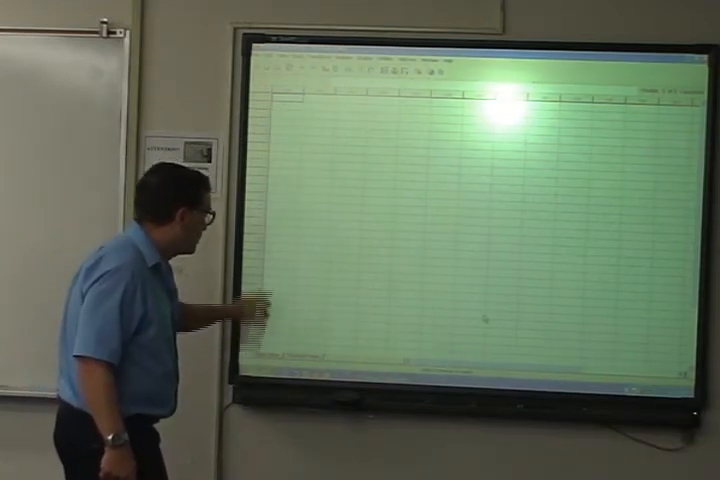
mouse_move(250, 350)
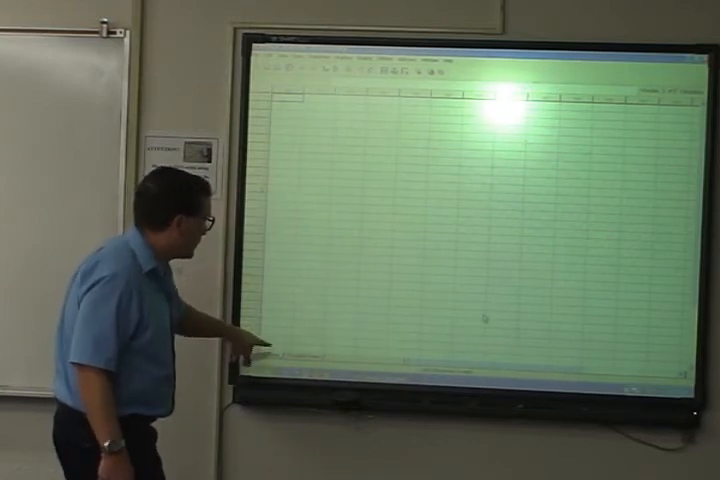